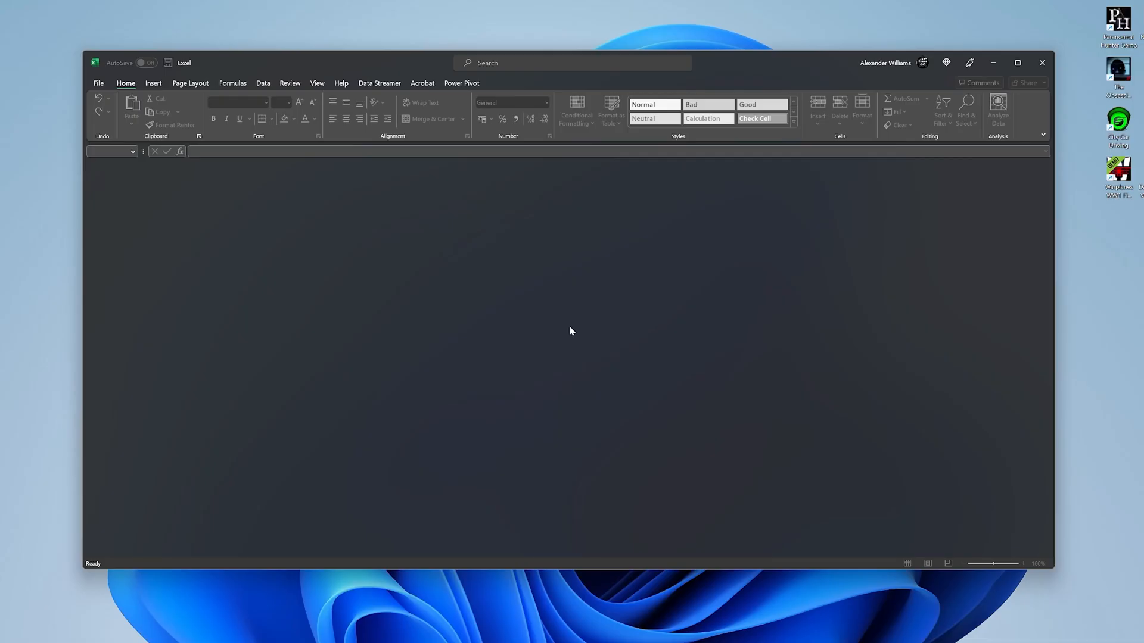
pyautogui.moveTo(390, 260)
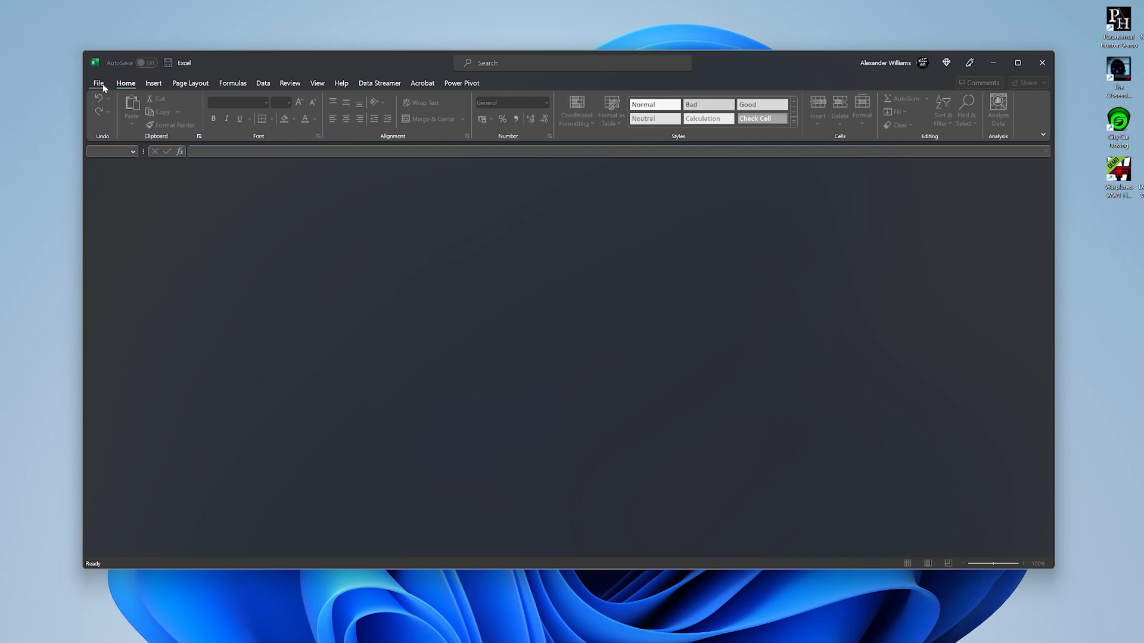
# - Show Excel's start screen with templates and recent workbooks
pyautogui.click(99, 84)
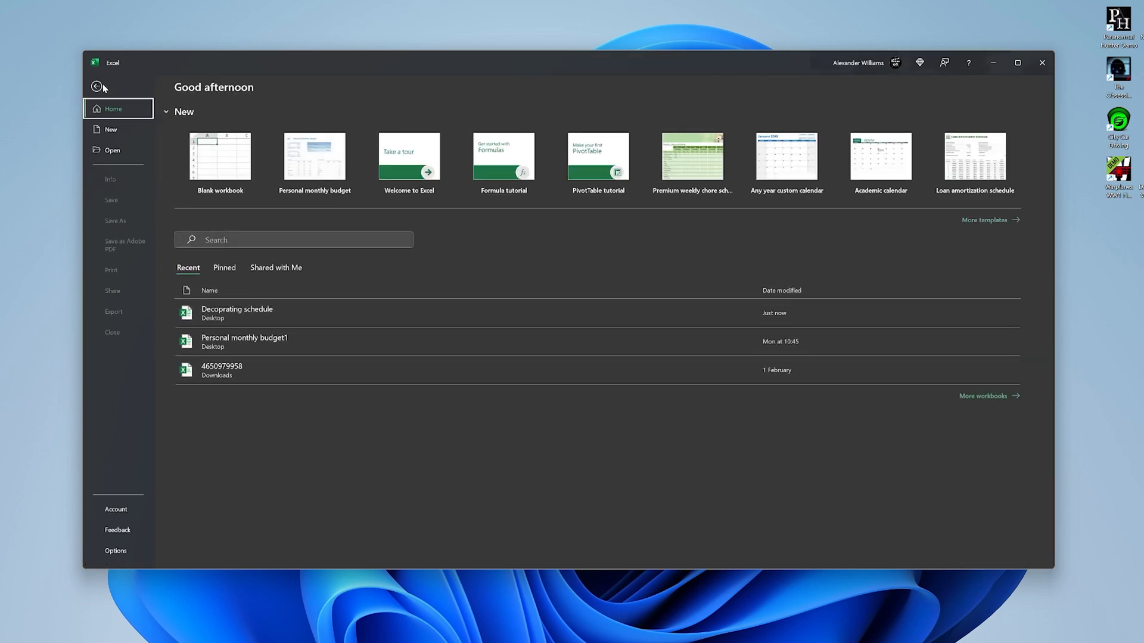
pyautogui.moveTo(131, 350)
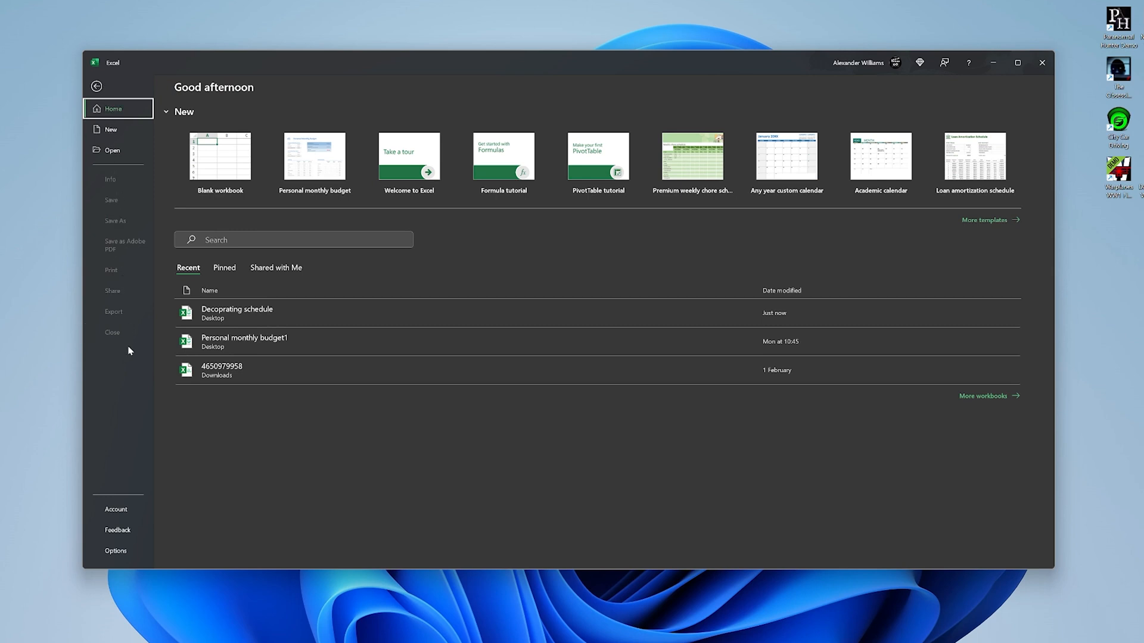
pyautogui.moveTo(130, 558)
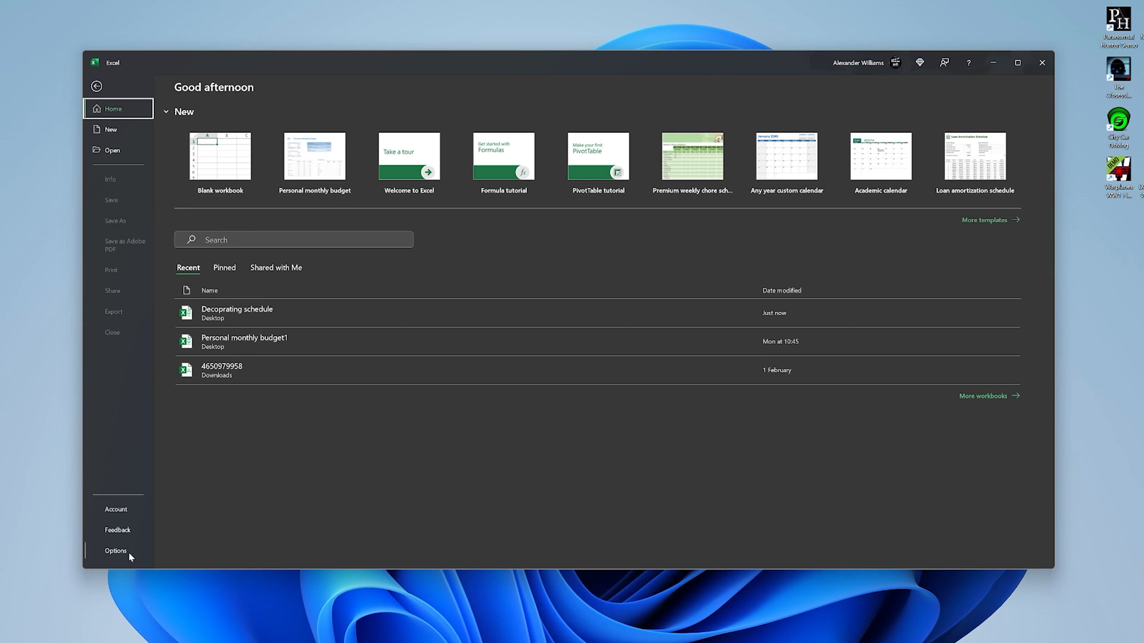
# - Go to Excel Options > Add-ins with COM Add-ins chosen in the Manage list
pyautogui.click(116, 550)
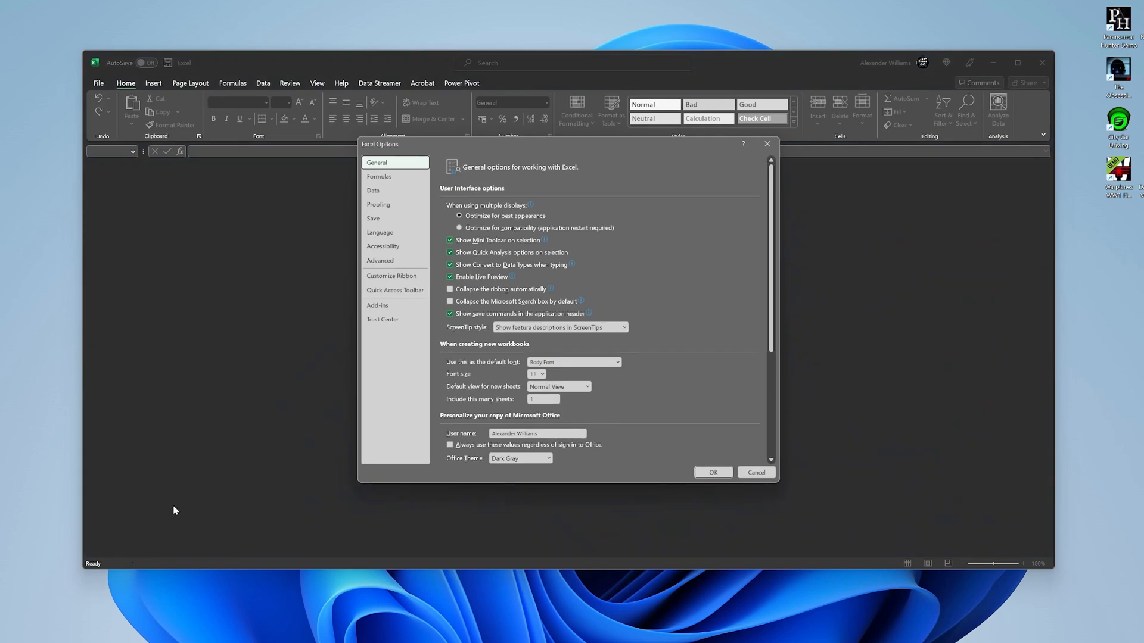
pyautogui.moveTo(377, 305)
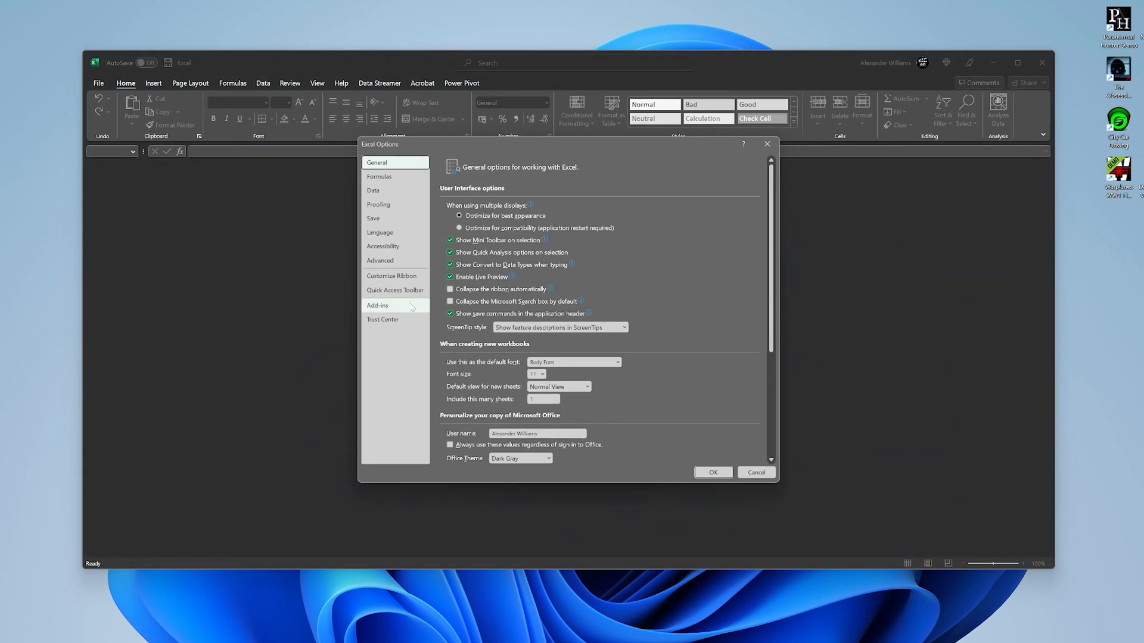
pyautogui.click(376, 305)
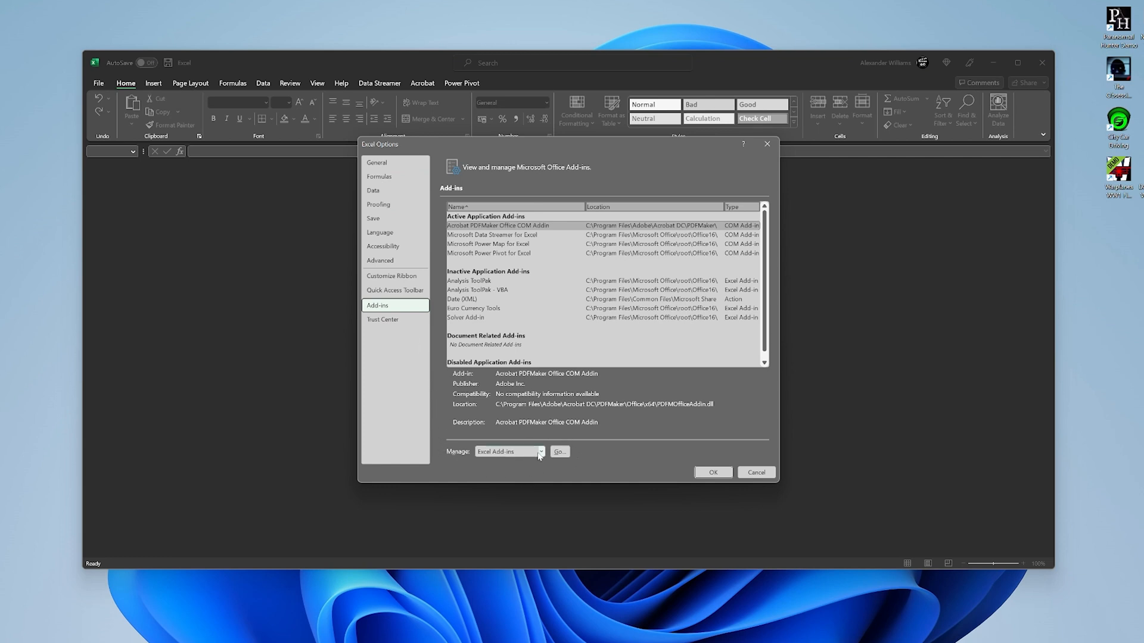
pyautogui.click(541, 451)
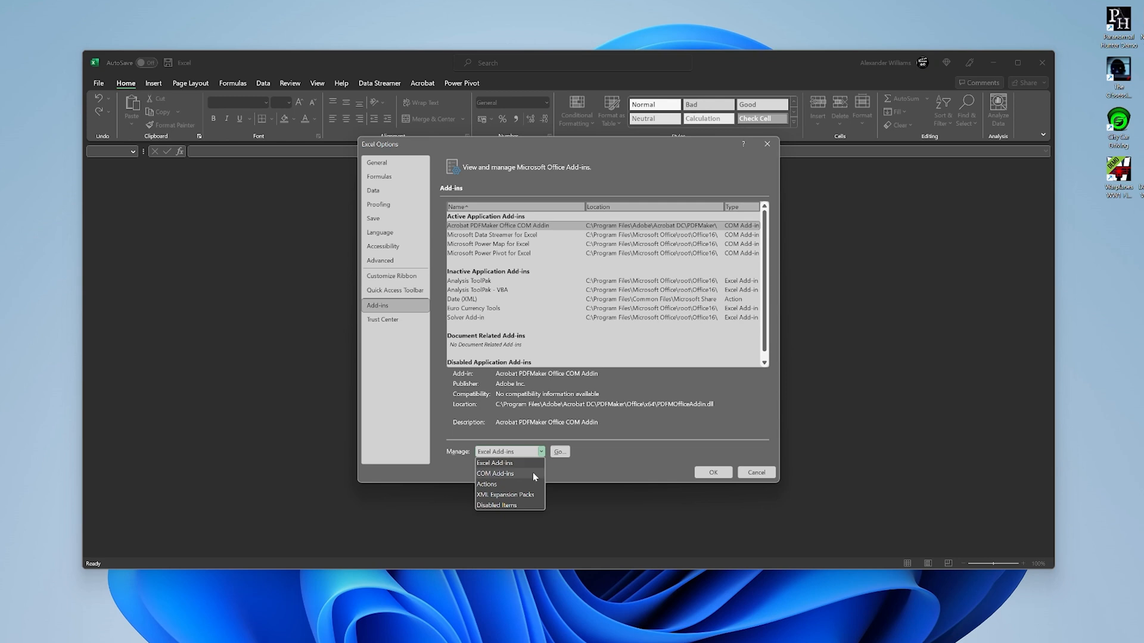
pyautogui.click(495, 474)
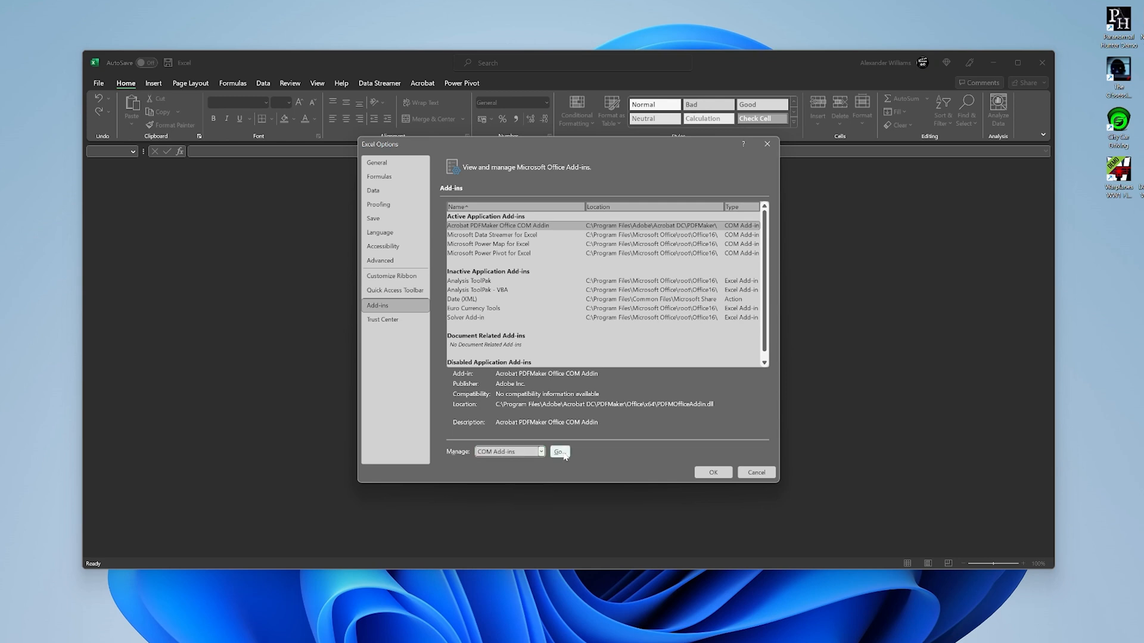
# - Uncheck the COM add-ins, including Microsoft Power Map and Power Pivot for Excel
pyautogui.click(560, 451)
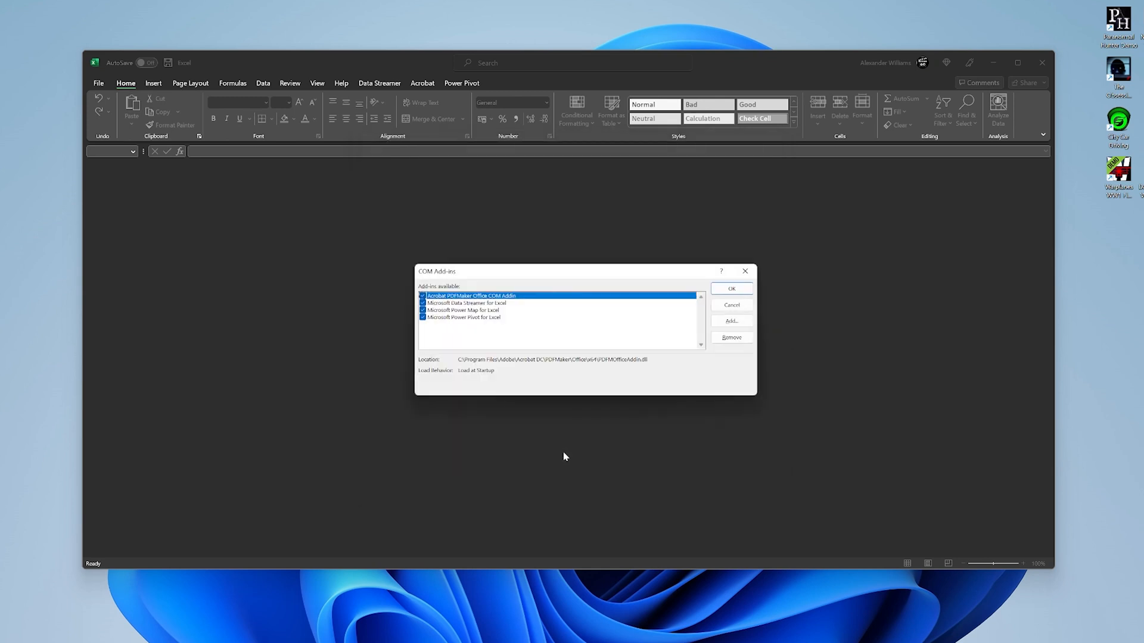
pyautogui.moveTo(426, 443)
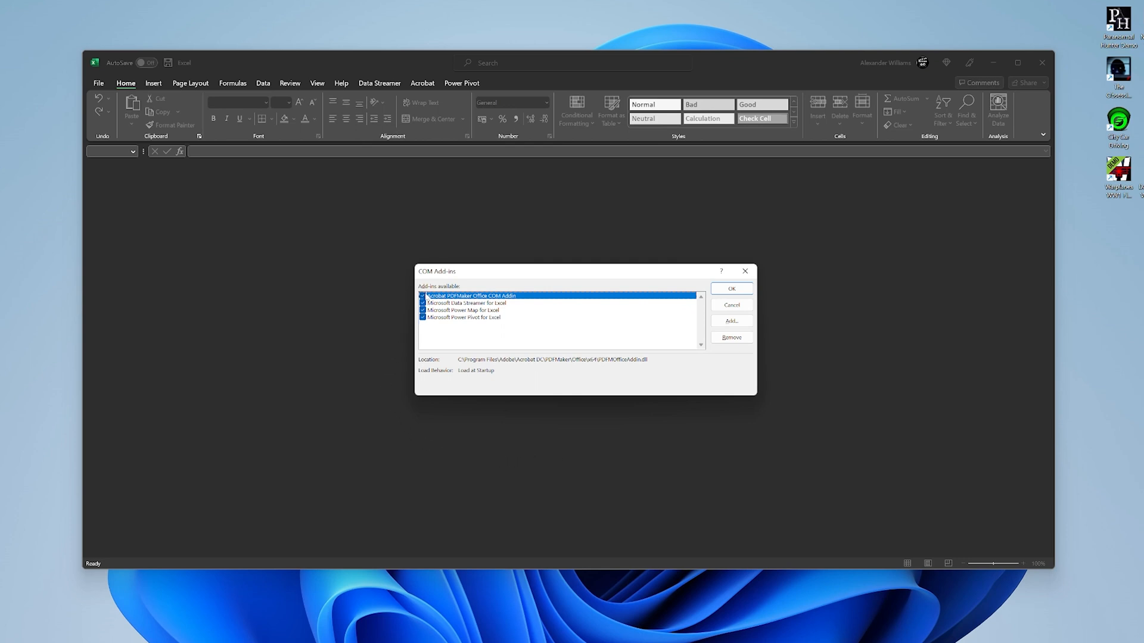
pyautogui.click(463, 310)
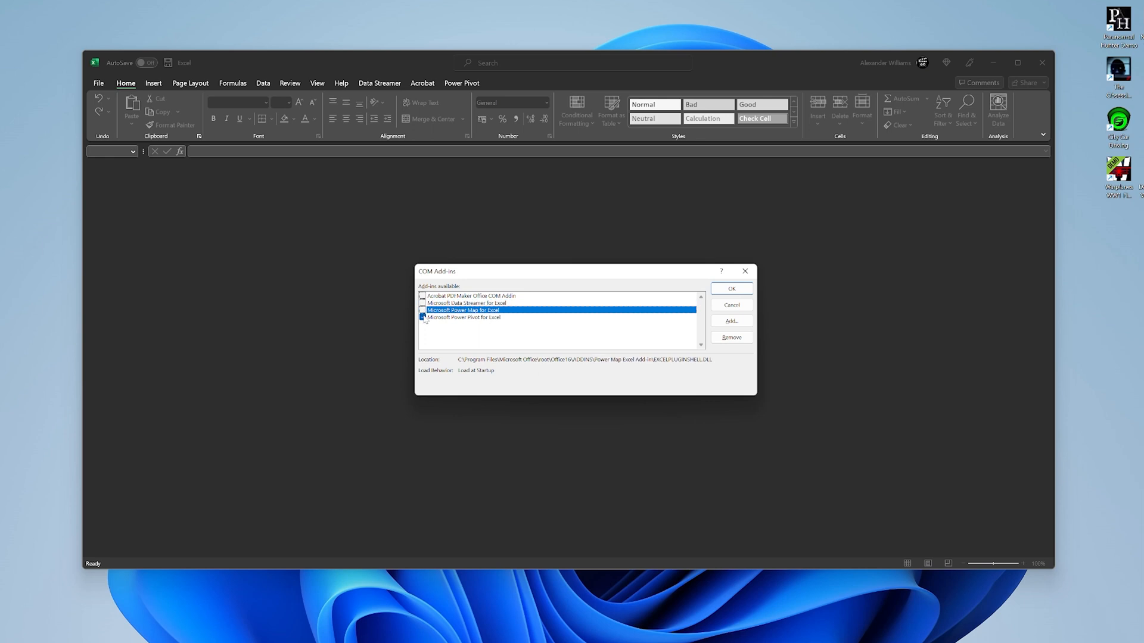
pyautogui.click(464, 317)
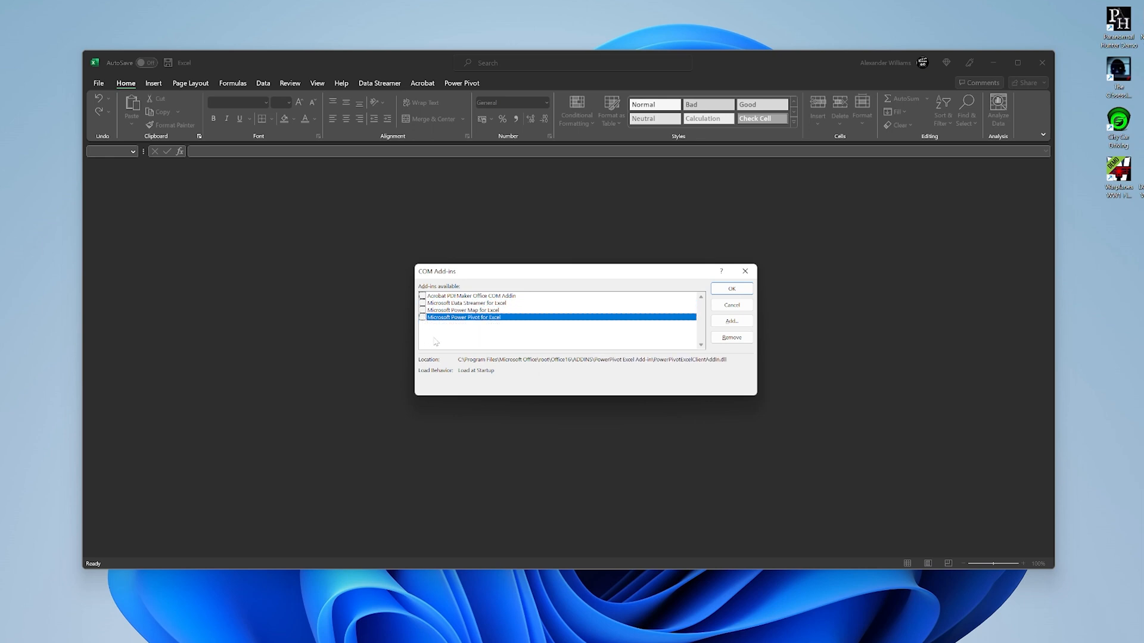